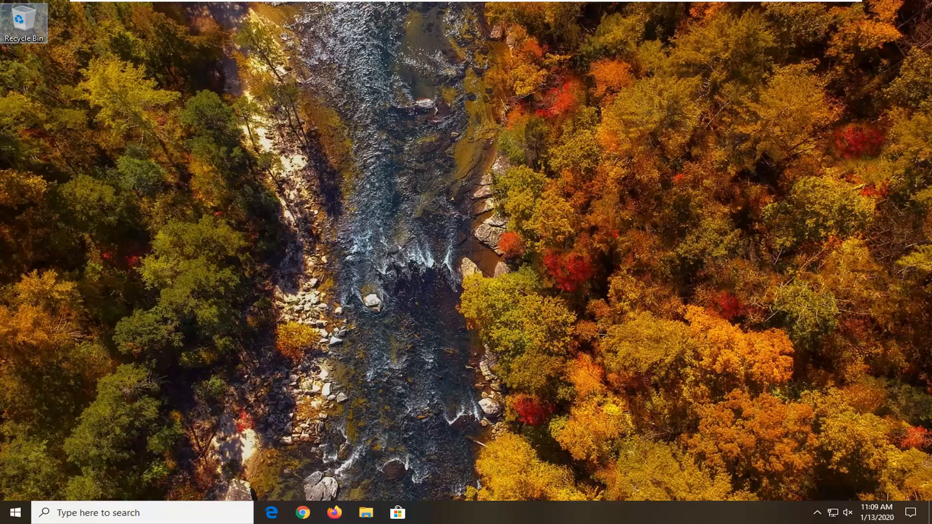
- Search the Start menu for regedit and run Registry Editor as administrator
{"action": "left_click", "coordinate": [12, 513]}
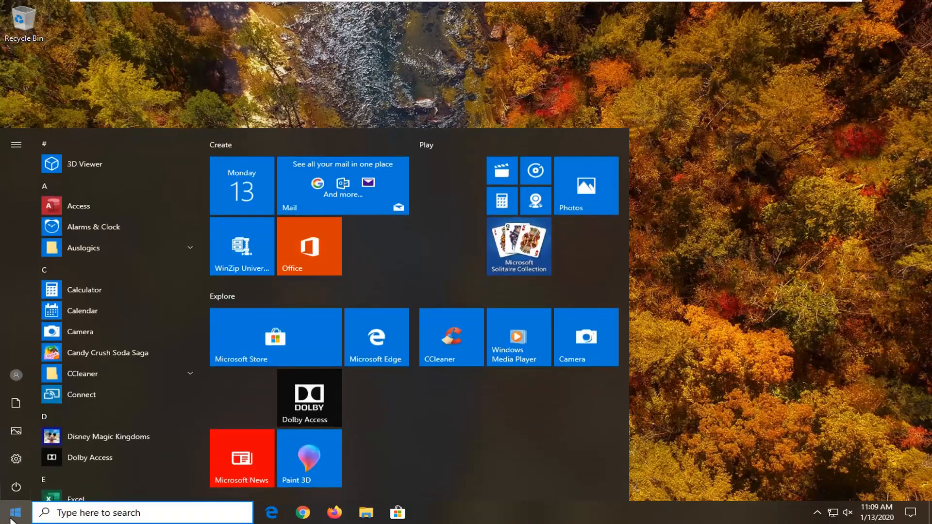
{"action": "type", "text": "regedit"}
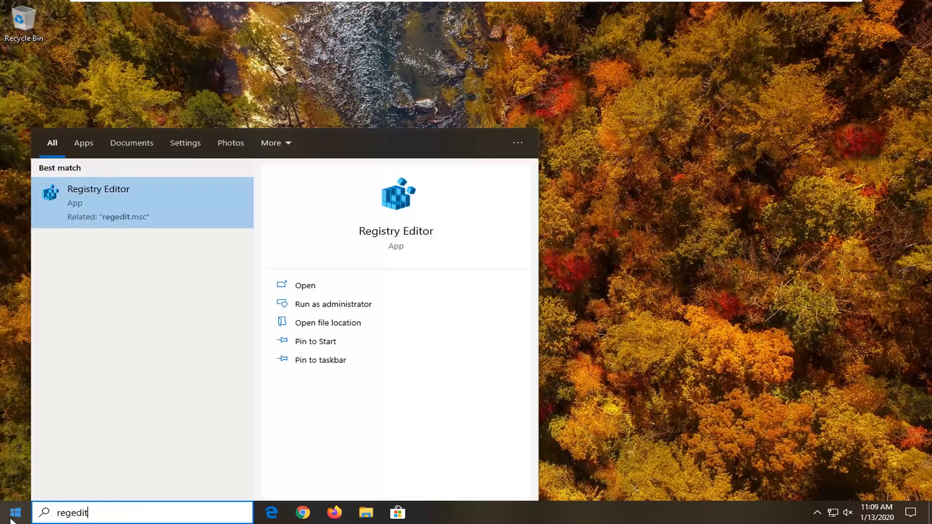
{"action": "mouse_move", "coordinate": [100, 495]}
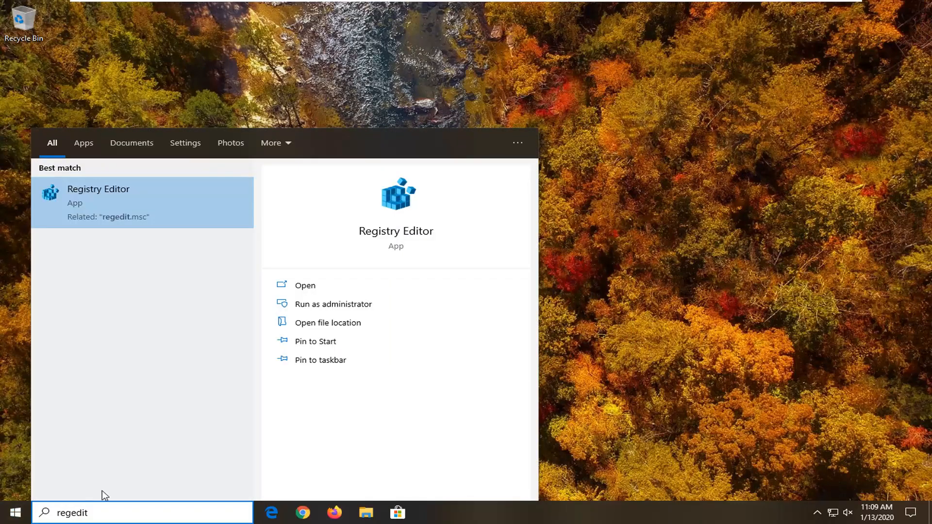
{"action": "mouse_move", "coordinate": [106, 207]}
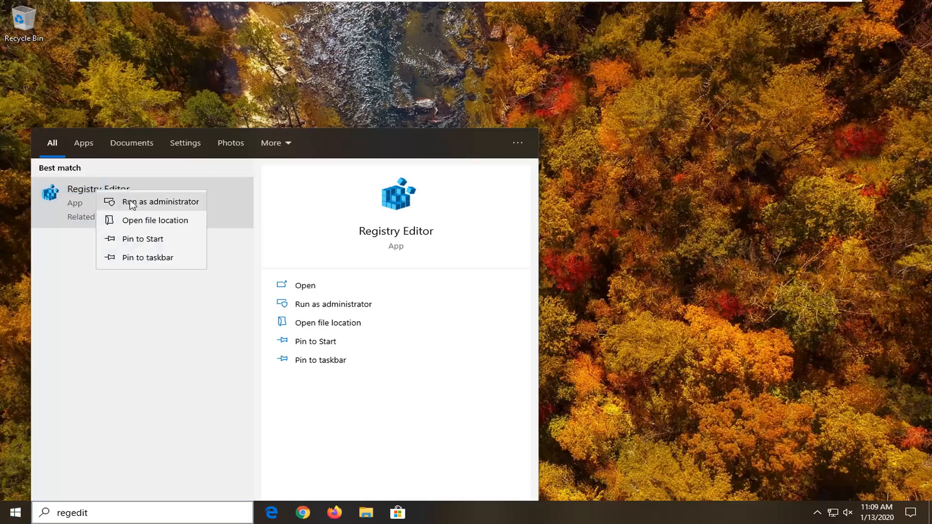
{"action": "left_click", "coordinate": [160, 201]}
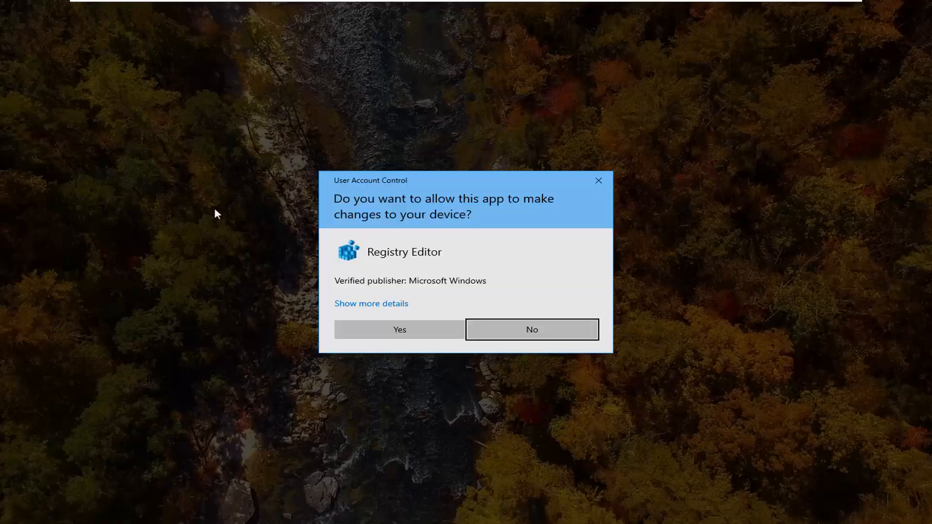
{"action": "mouse_move", "coordinate": [431, 243]}
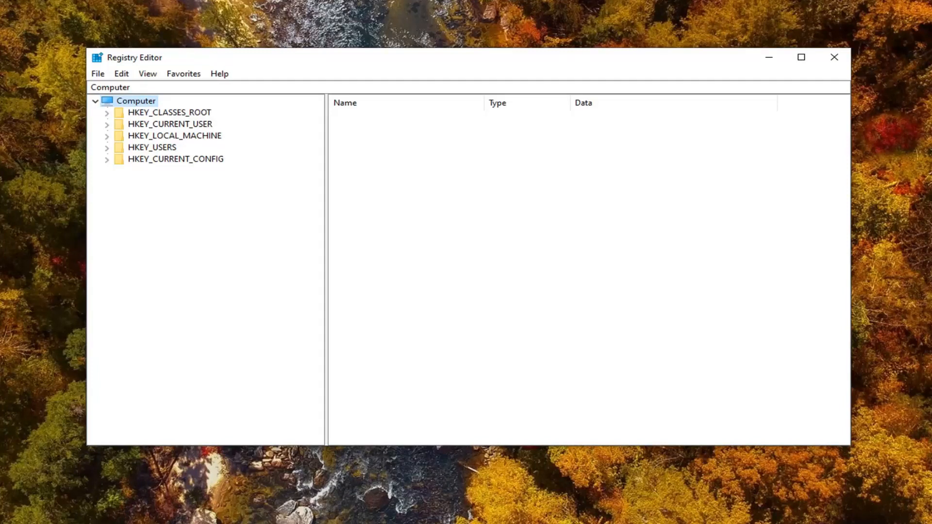
{"action": "mouse_move", "coordinate": [99, 73]}
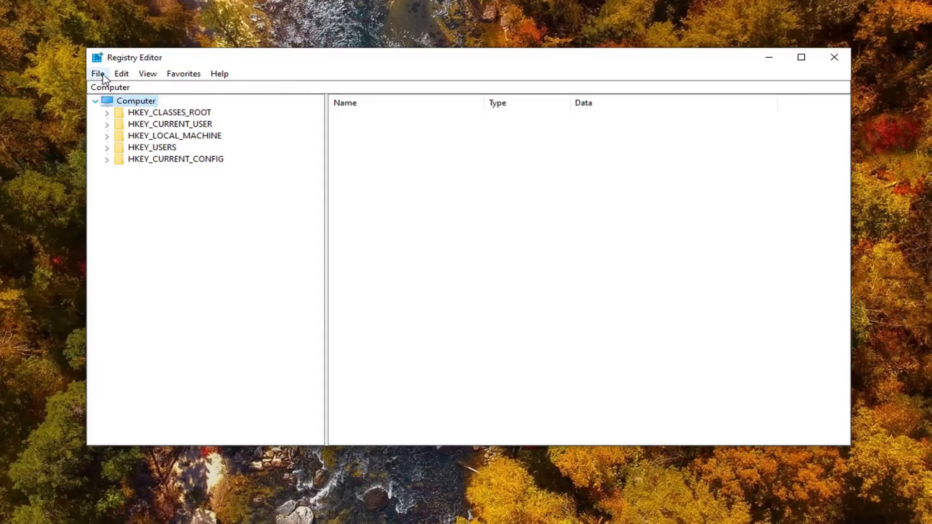
{"action": "left_click", "coordinate": [97, 74]}
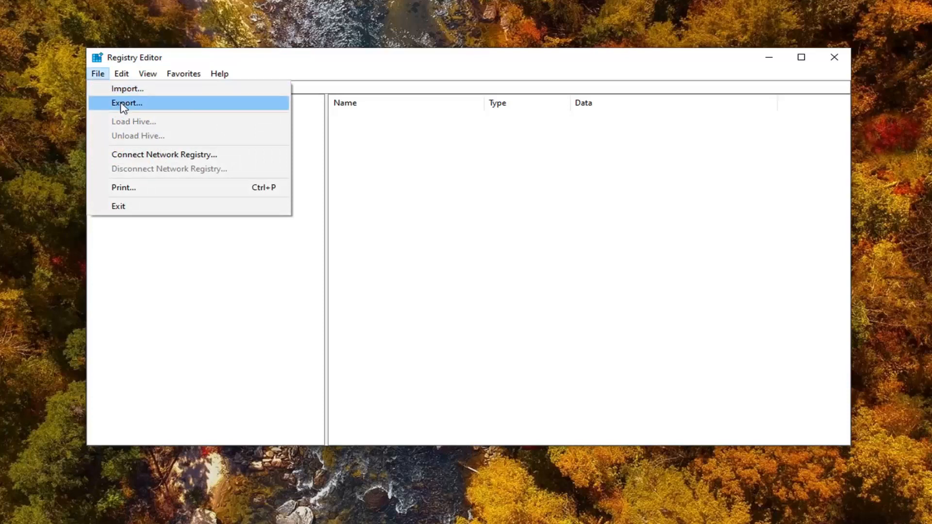
{"action": "left_click", "coordinate": [127, 103]}
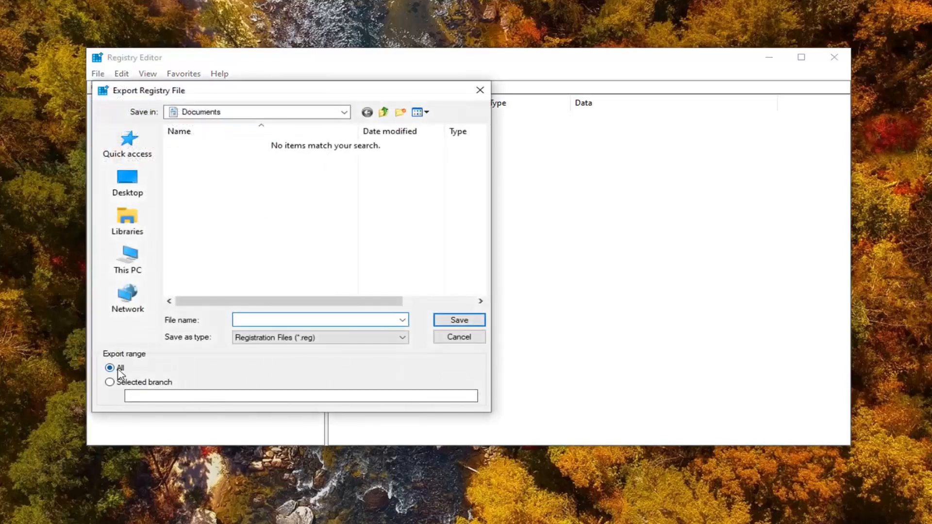
{"action": "left_click", "coordinate": [318, 320]}
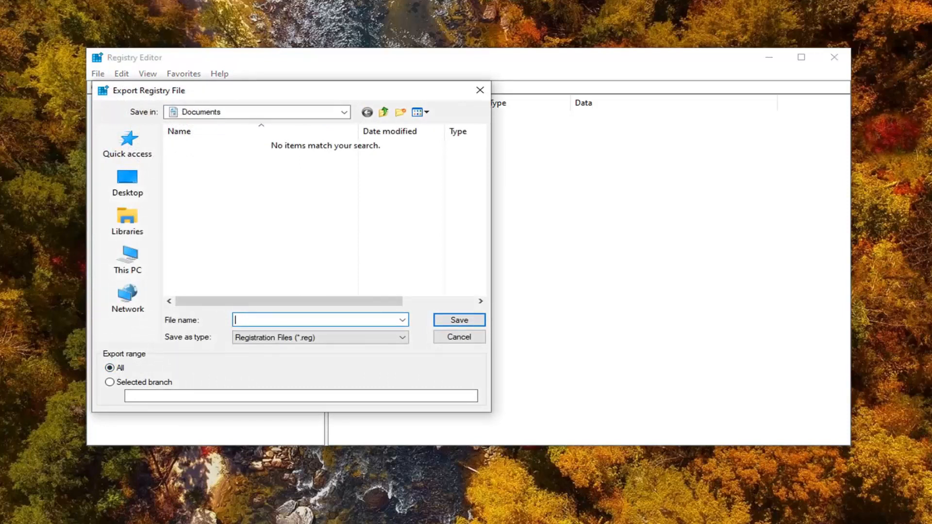
{"action": "mouse_move", "coordinate": [129, 339]}
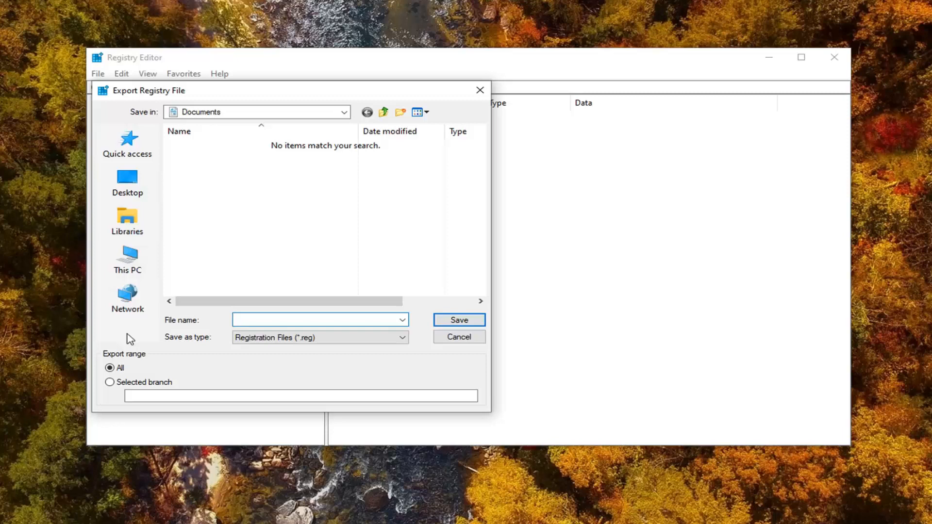
{"action": "mouse_move", "coordinate": [459, 337]}
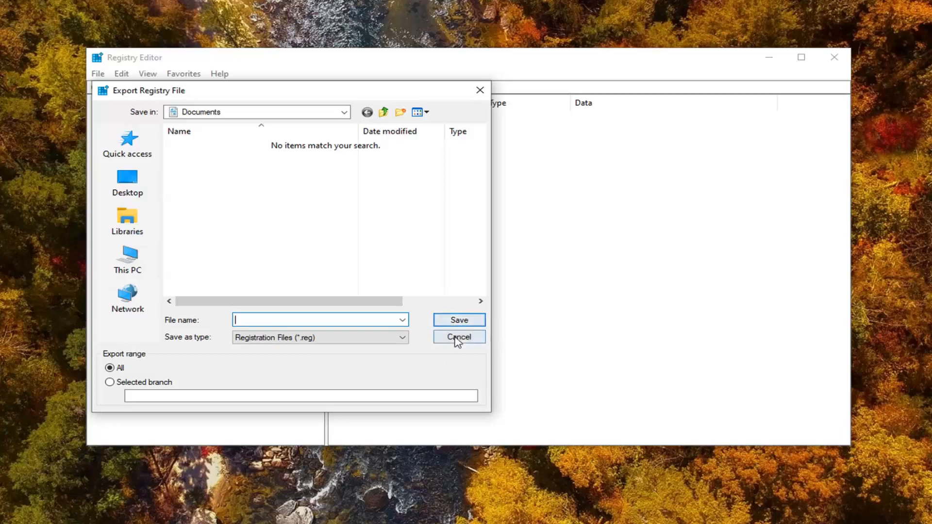
{"action": "left_click", "coordinate": [458, 337]}
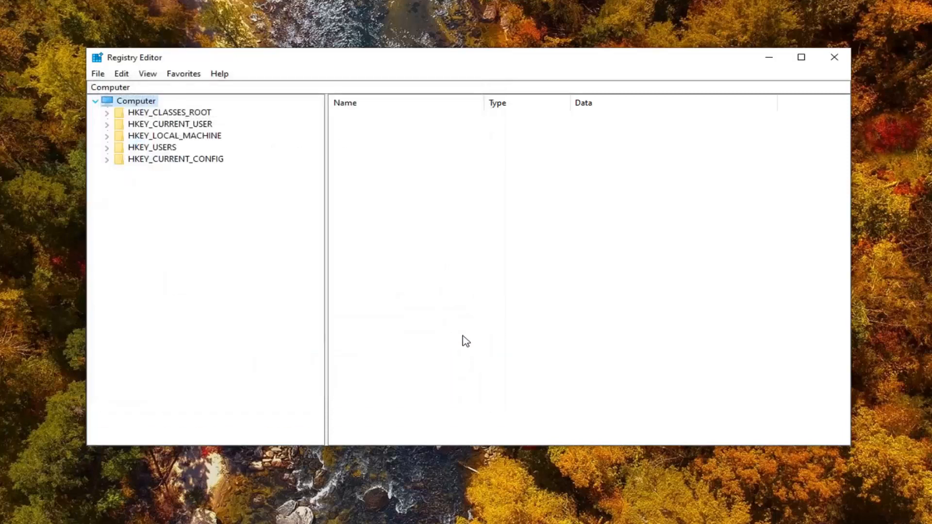
{"action": "left_click", "coordinate": [98, 73]}
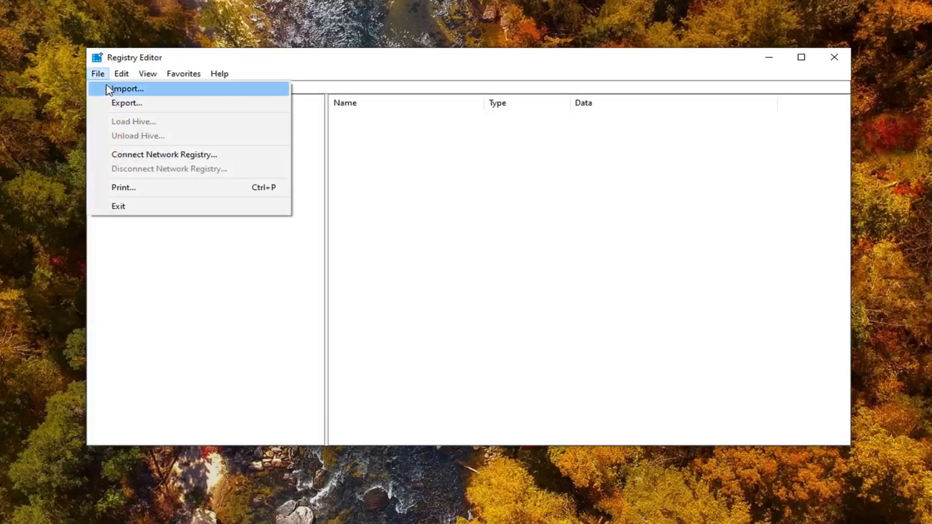
{"action": "left_click", "coordinate": [126, 87]}
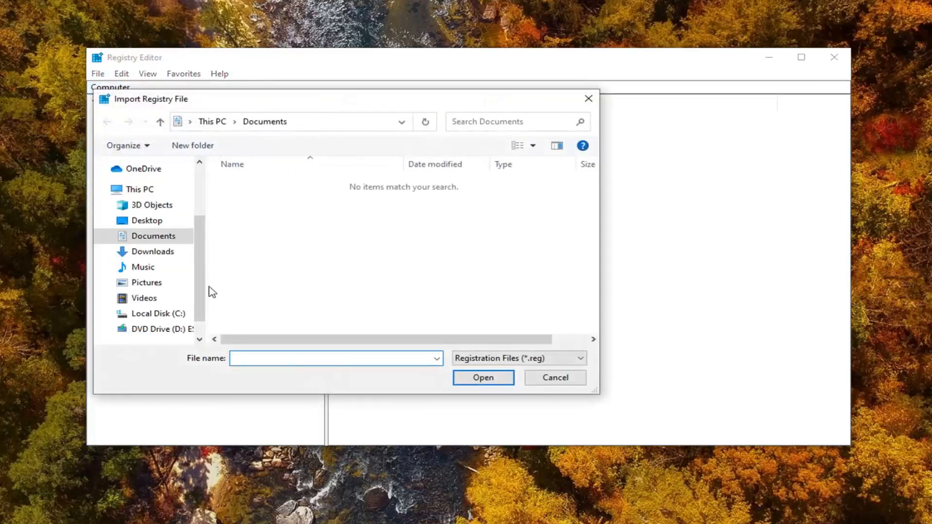
{"action": "mouse_move", "coordinate": [269, 250]}
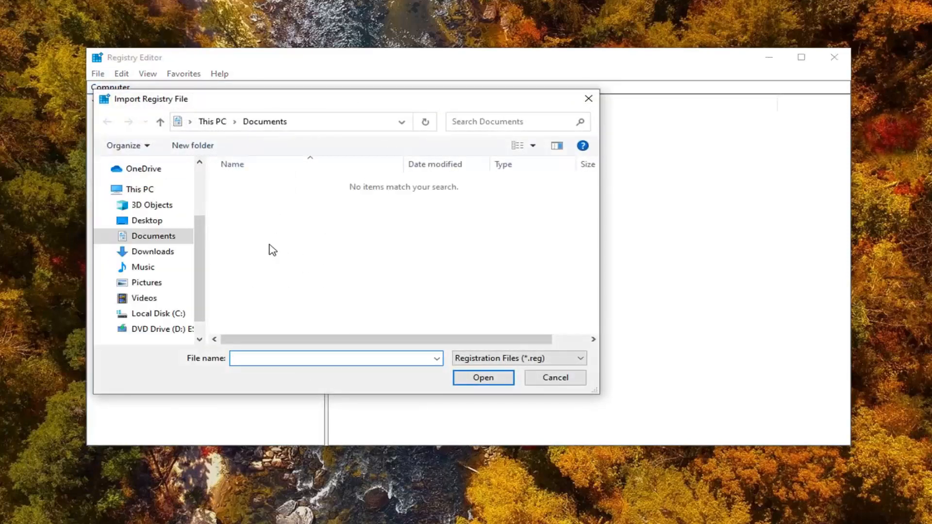
{"action": "mouse_move", "coordinate": [608, 361]}
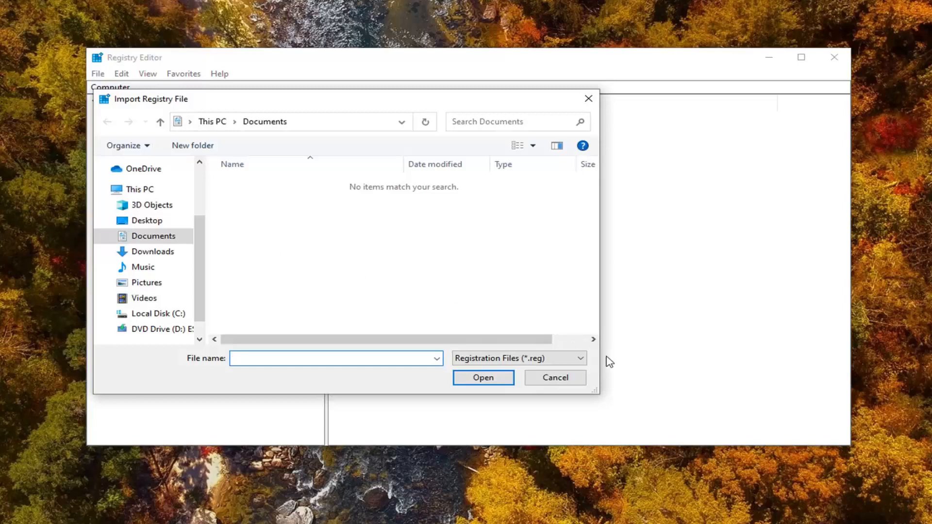
{"action": "left_click", "coordinate": [553, 378]}
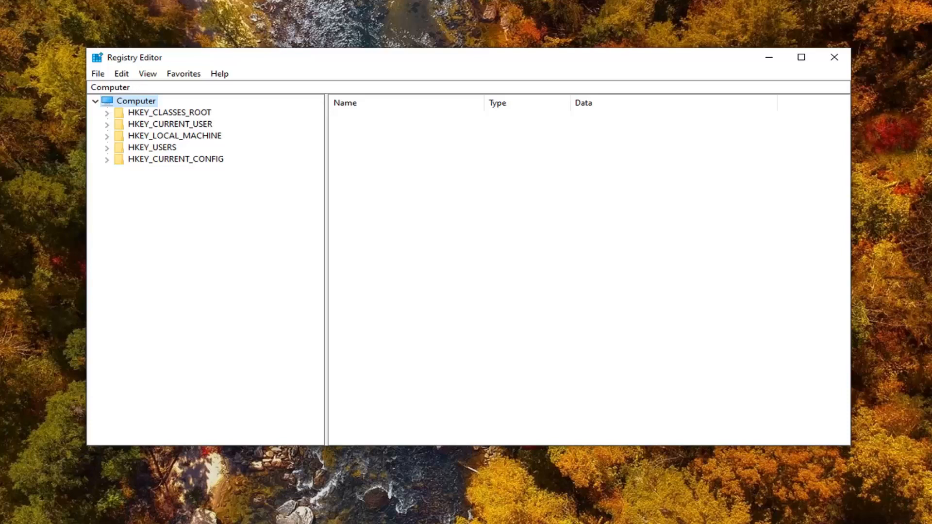
{"action": "mouse_move", "coordinate": [198, 151]}
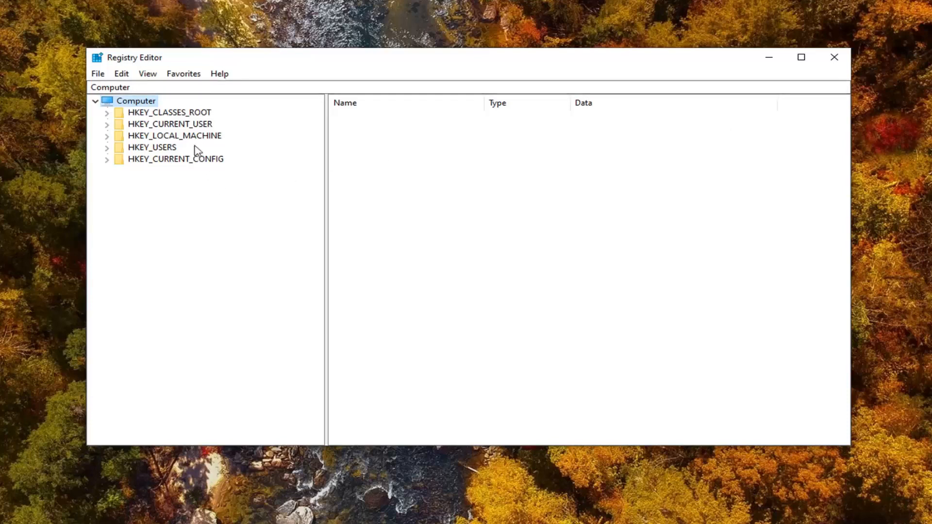
- Browse HKEY_LOCAL_MACHINE\SOFTWARE\Microsoft\Windows\CurrentVersion in the tree and select Policies
{"action": "left_click", "coordinate": [174, 136]}
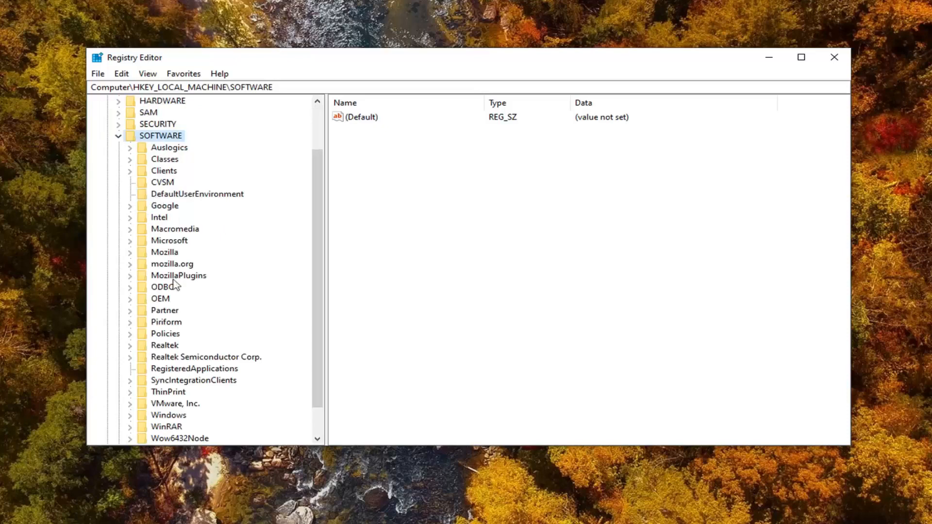
{"action": "left_click", "coordinate": [170, 241]}
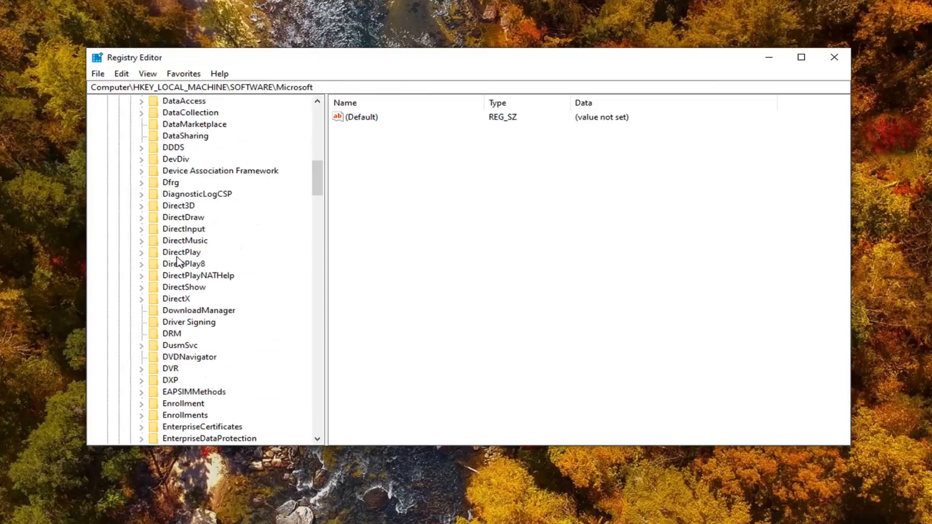
{"action": "scroll", "scroll_direction": "down", "scroll_amount": 3}
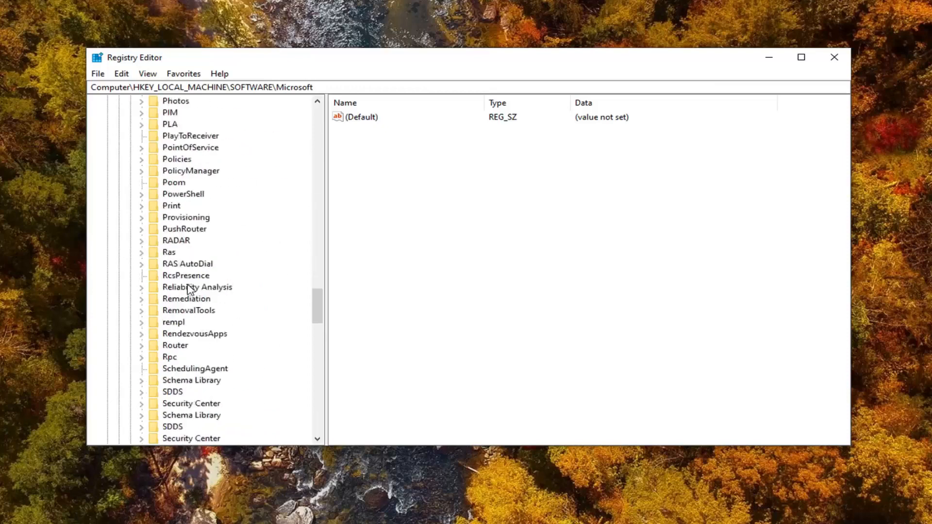
{"action": "scroll", "scroll_direction": "down", "scroll_amount": 3}
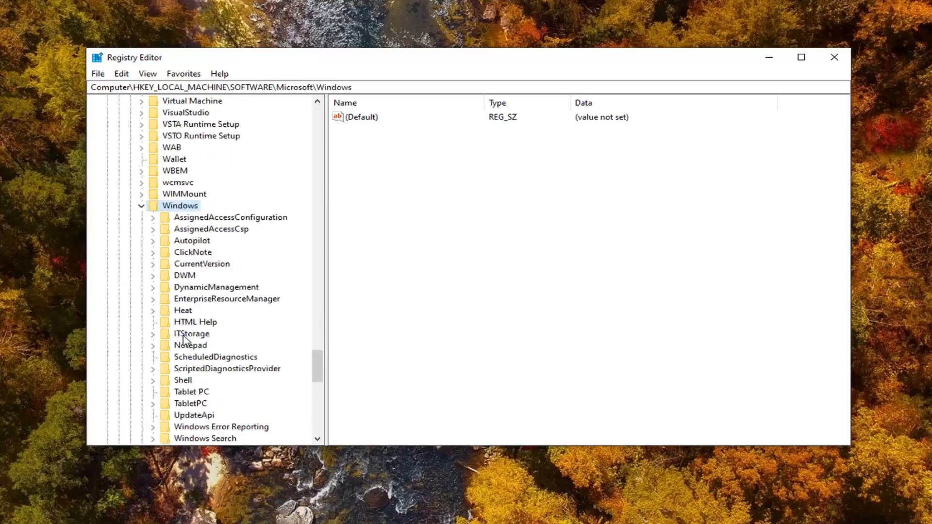
{"action": "mouse_move", "coordinate": [199, 268]}
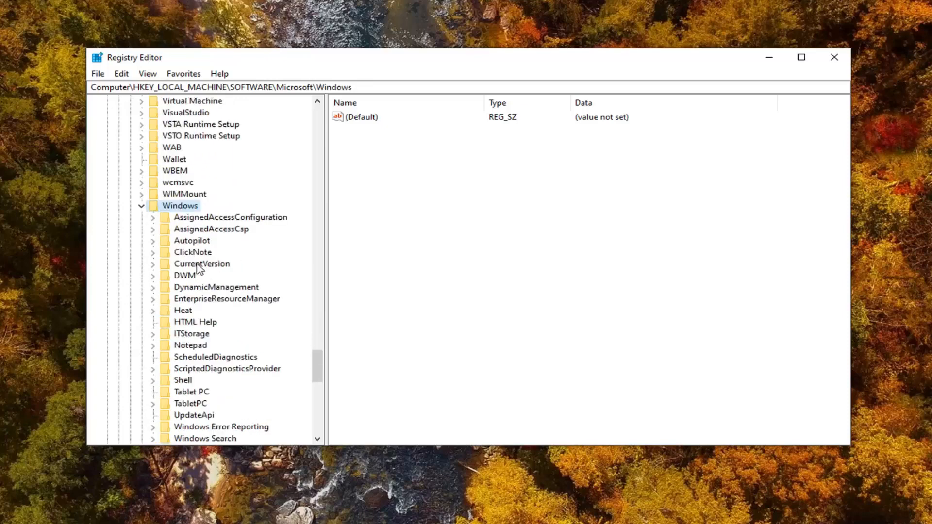
{"action": "left_click", "coordinate": [202, 264]}
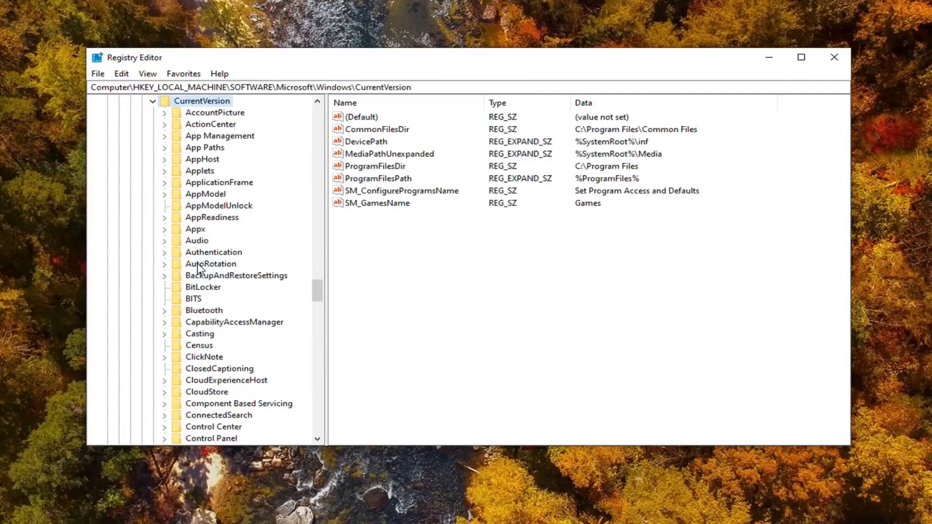
{"action": "scroll", "scroll_direction": "down", "scroll_amount": 3}
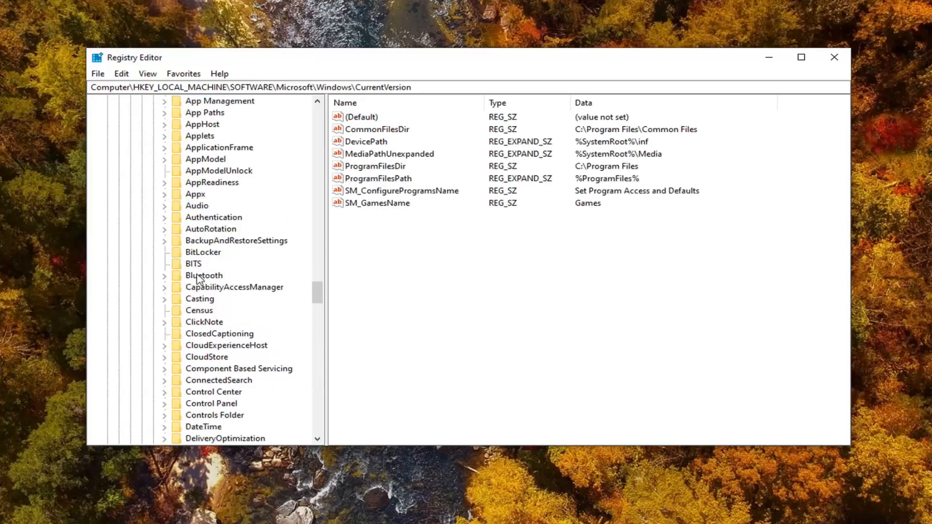
{"action": "scroll", "scroll_direction": "down", "scroll_amount": 3}
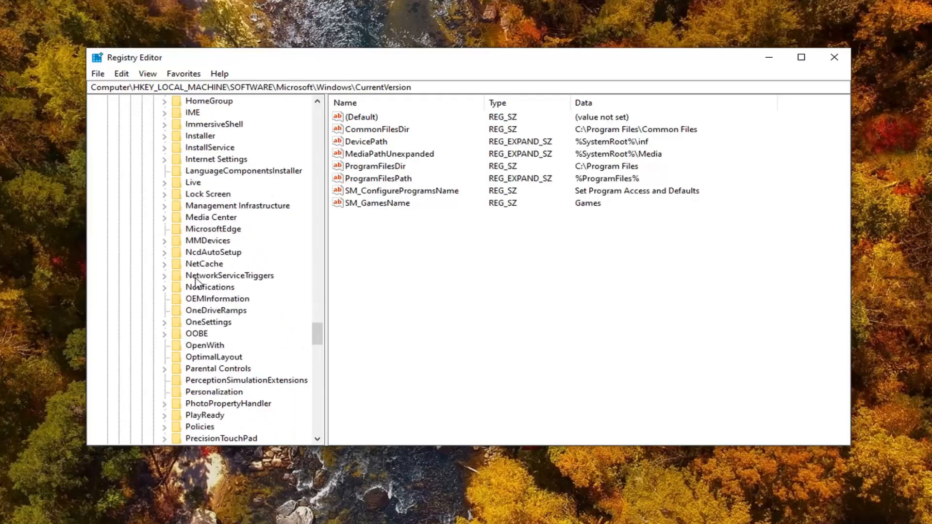
{"action": "left_click", "coordinate": [200, 392]}
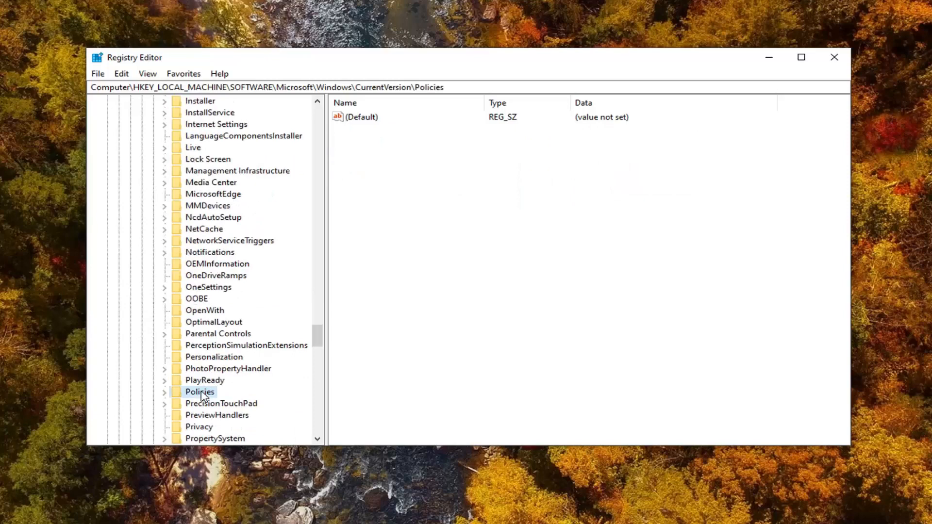
- Expand Policies and select System to list values like EnableLUA and ConsentPromptBehaviorAdmin
{"action": "left_click", "coordinate": [163, 392]}
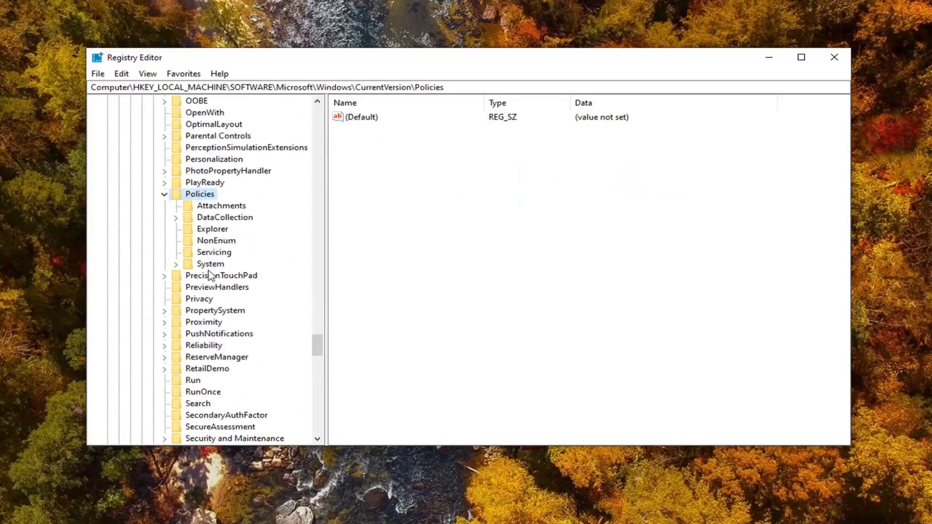
{"action": "left_click", "coordinate": [210, 263]}
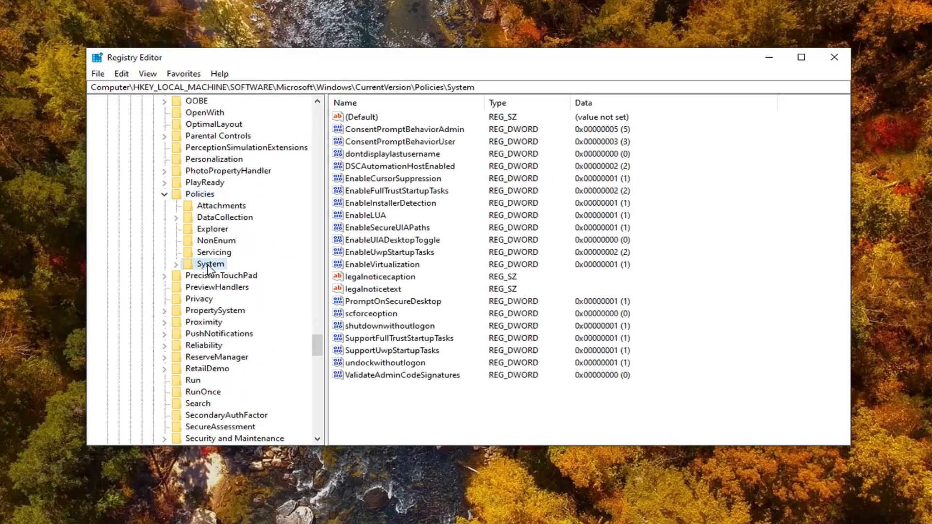
{"action": "mouse_move", "coordinate": [206, 225]}
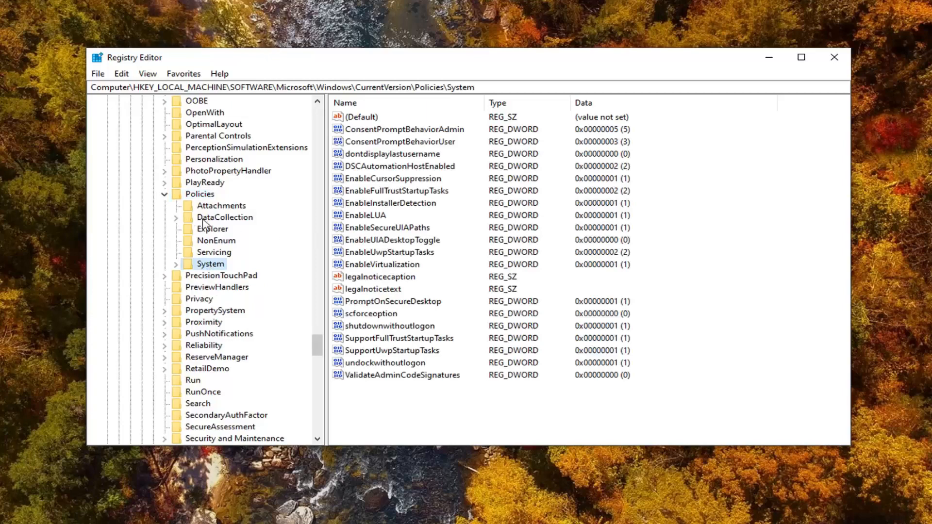
{"action": "mouse_move", "coordinate": [246, 209]}
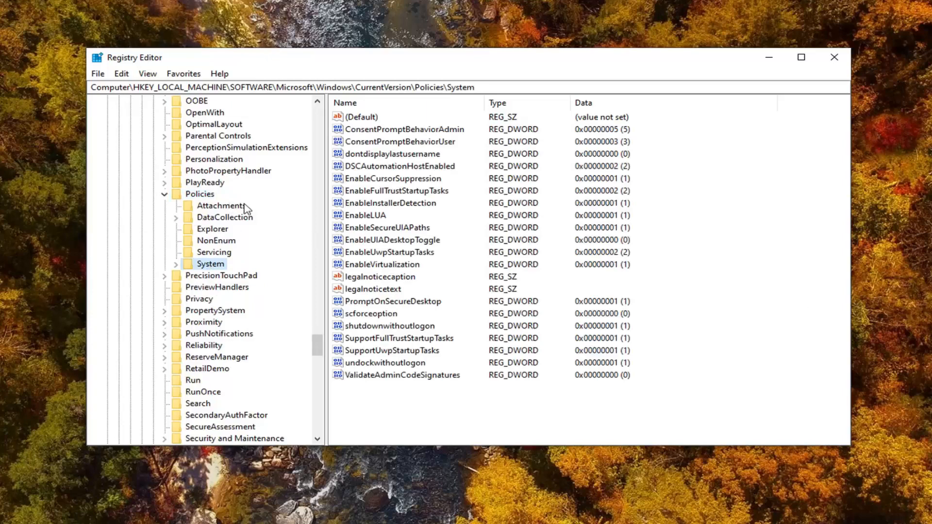
{"action": "mouse_move", "coordinate": [95, 86]}
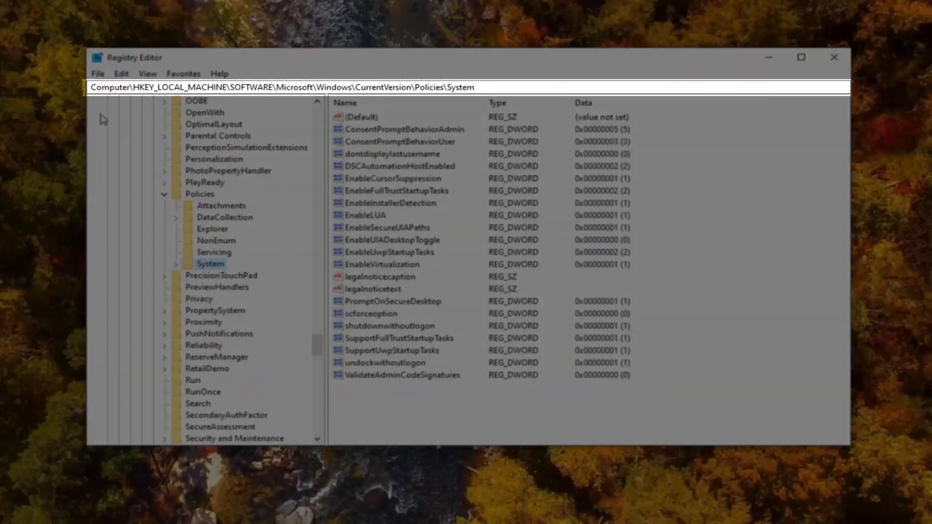
{"action": "mouse_move", "coordinate": [231, 117]}
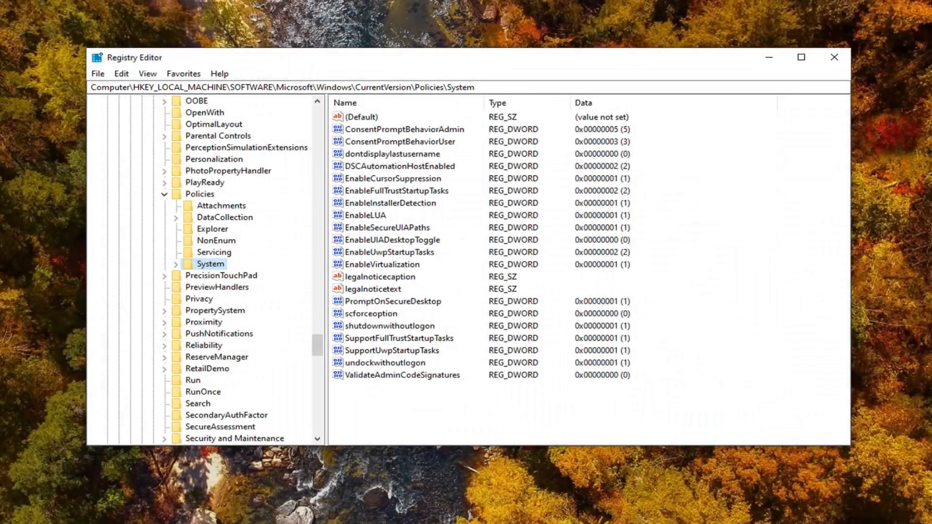
{"action": "mouse_move", "coordinate": [165, 53]}
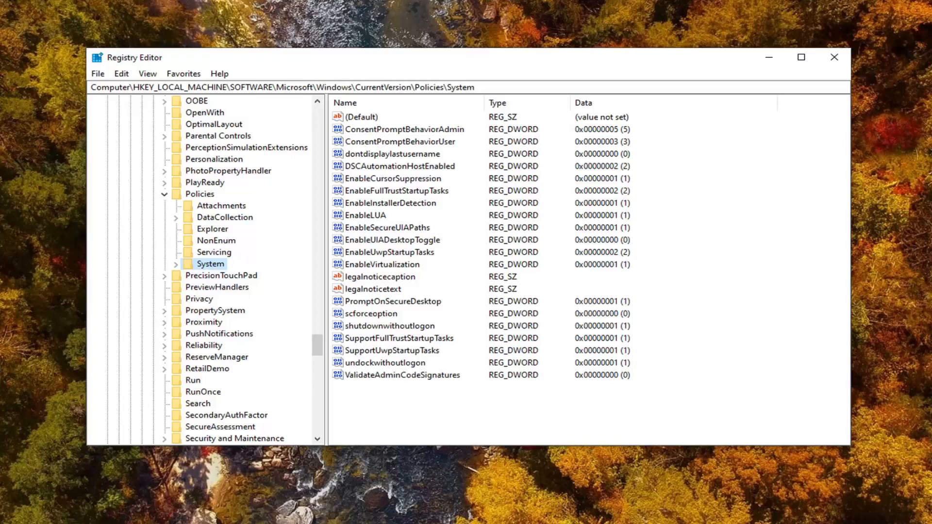
- Create a new DWORD (32-bit) value in System named NoConnectedUser
{"action": "left_click", "coordinate": [362, 116]}
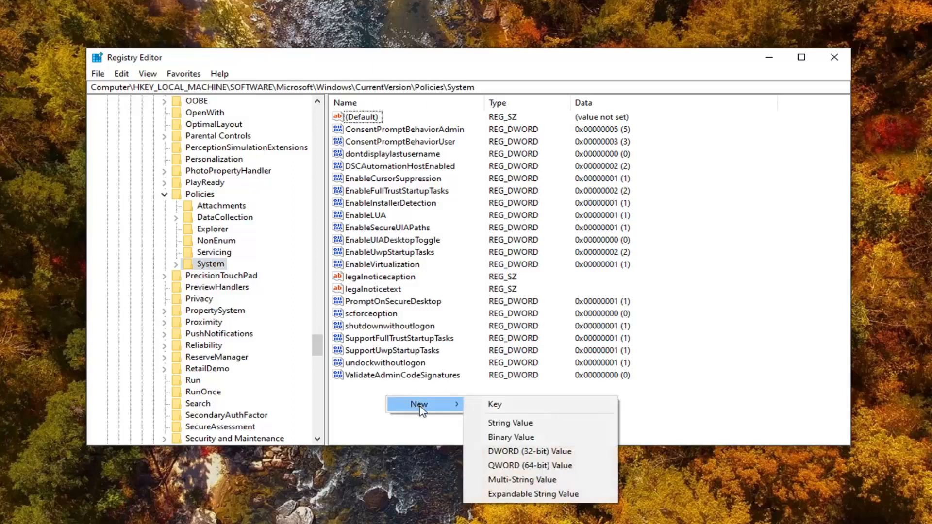
{"action": "left_click", "coordinate": [529, 451]}
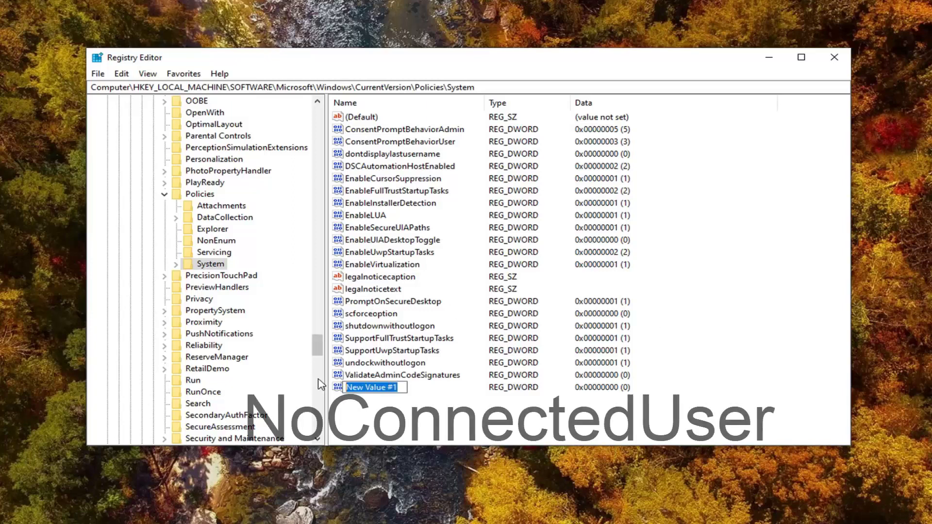
{"action": "type", "text": "NoConn"}
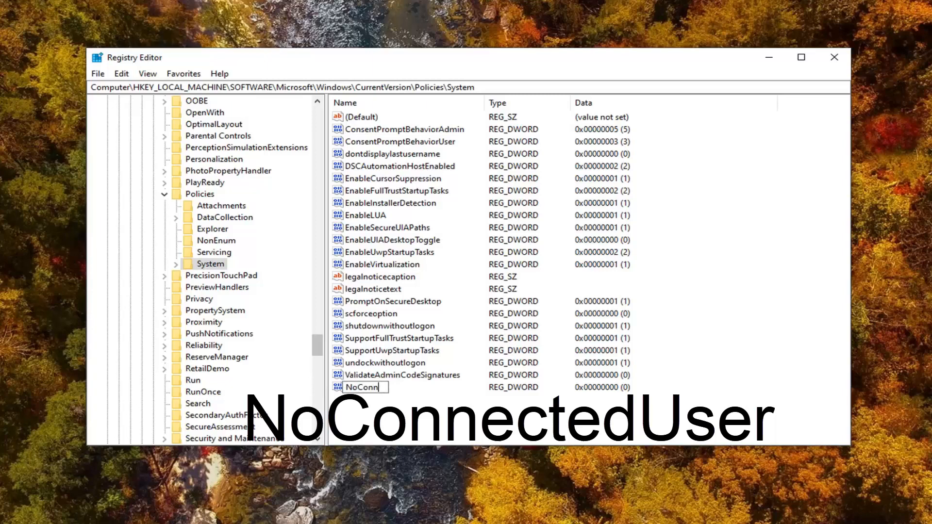
{"action": "type", "text": "ectedUser"}
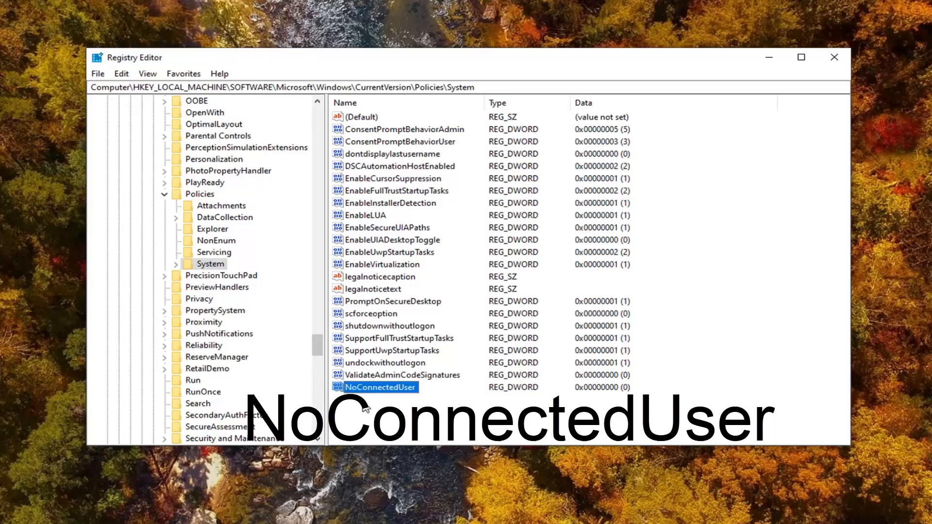
{"action": "mouse_move", "coordinate": [385, 403]}
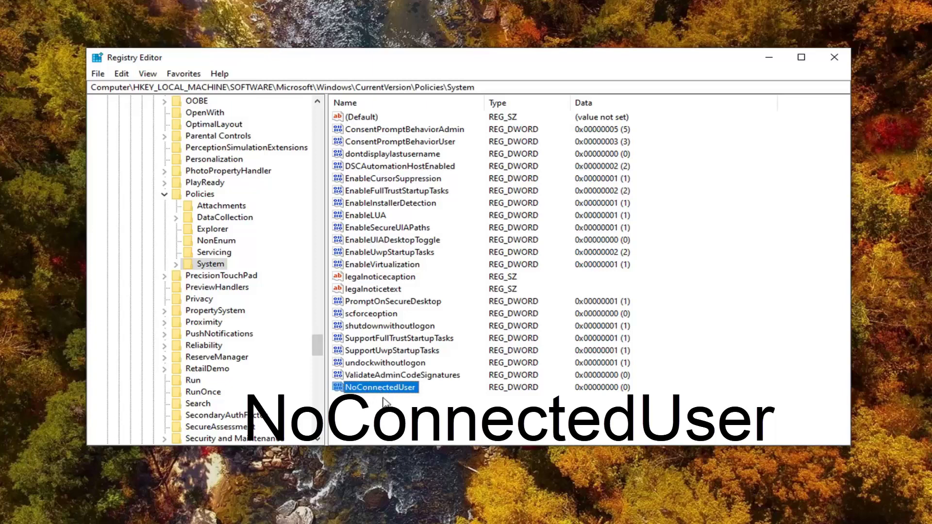
{"action": "mouse_move", "coordinate": [387, 343]}
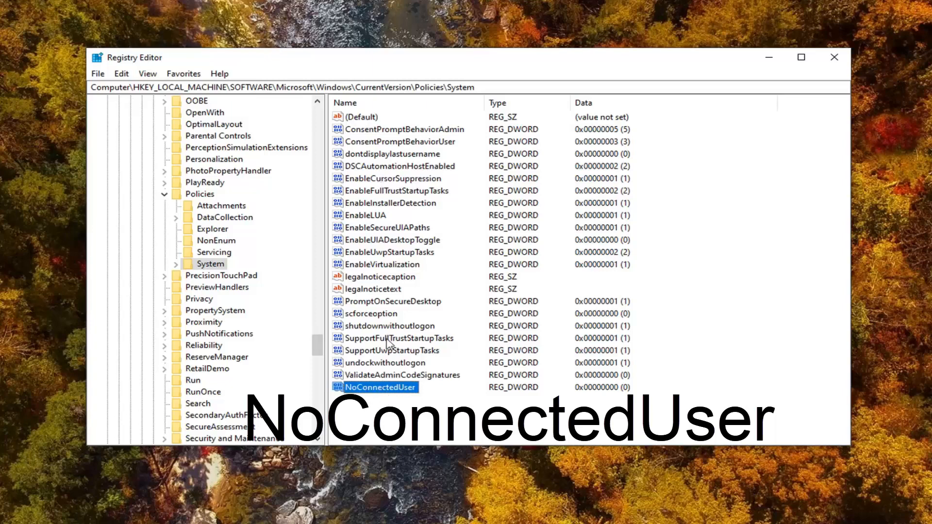
{"action": "mouse_move", "coordinate": [405, 222]}
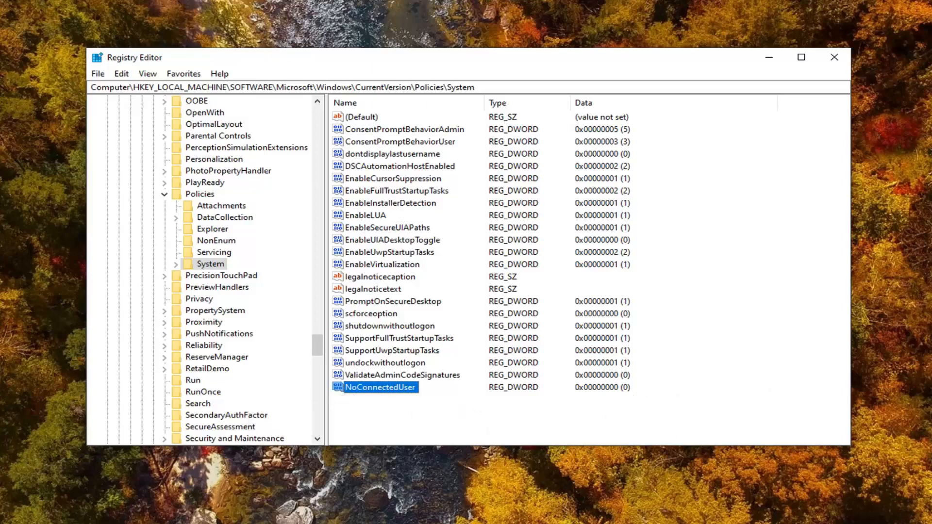
{"action": "left_click", "coordinate": [379, 404]}
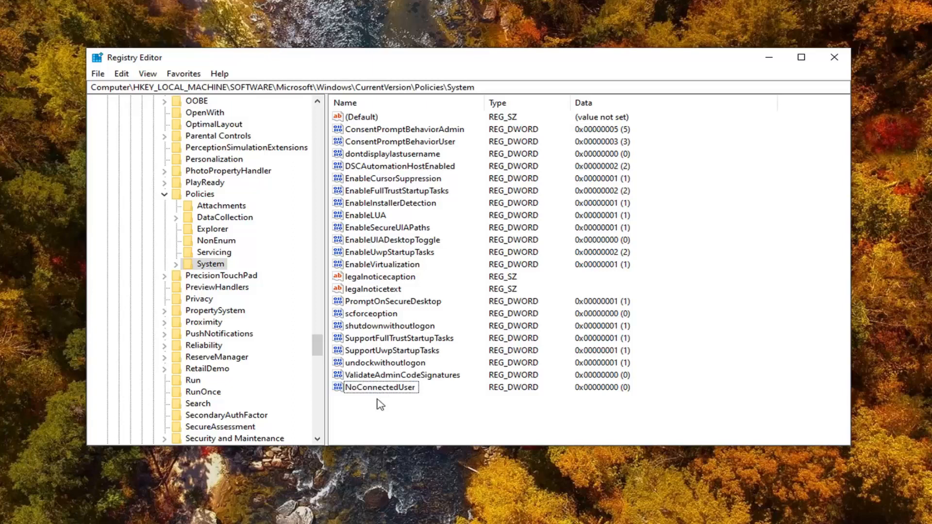
{"action": "mouse_move", "coordinate": [373, 398]}
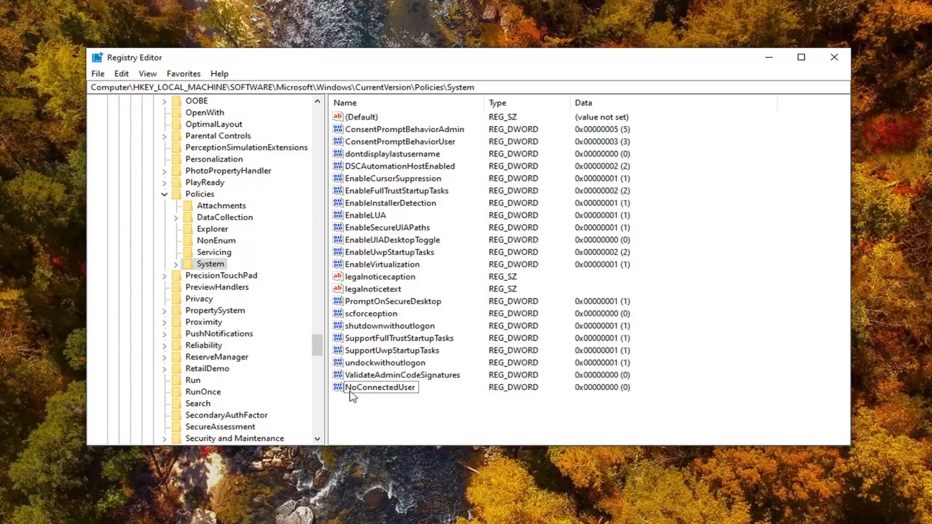
{"action": "mouse_move", "coordinate": [370, 394]}
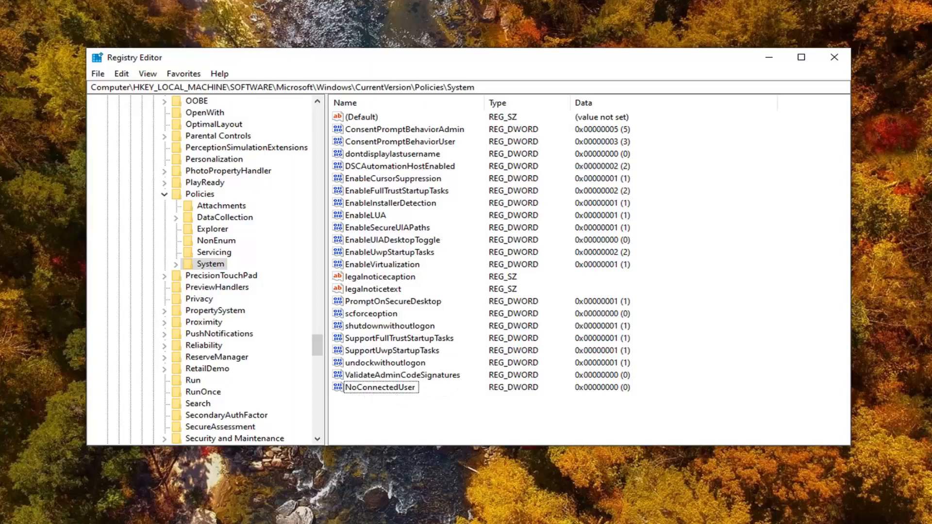
{"action": "mouse_move", "coordinate": [374, 352]}
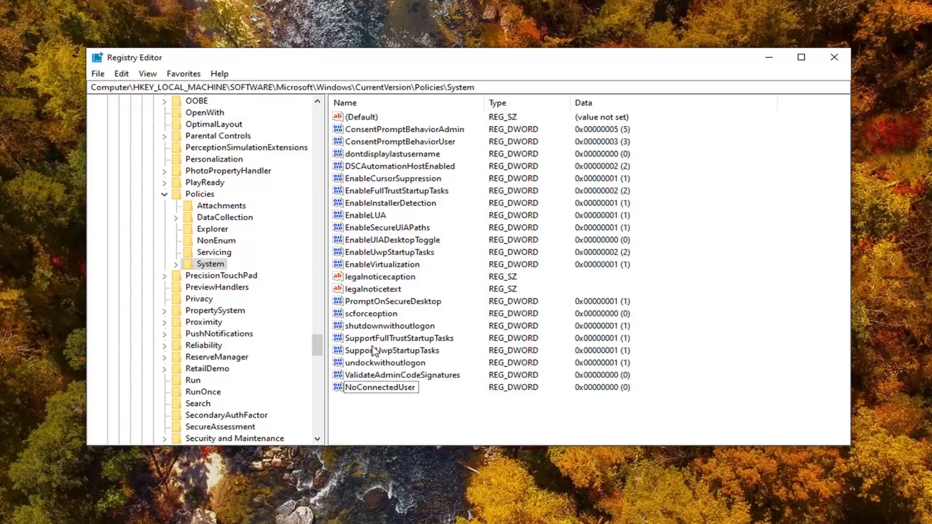
- Edit NoConnectedUser and confirm its value data as 0 in hexadecimal
{"action": "double_click", "coordinate": [379, 387]}
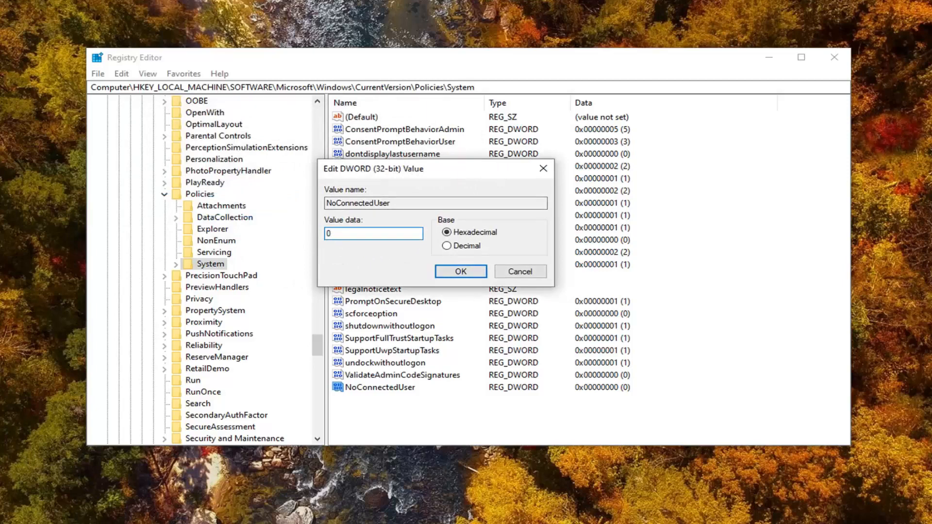
{"action": "mouse_move", "coordinate": [493, 204]}
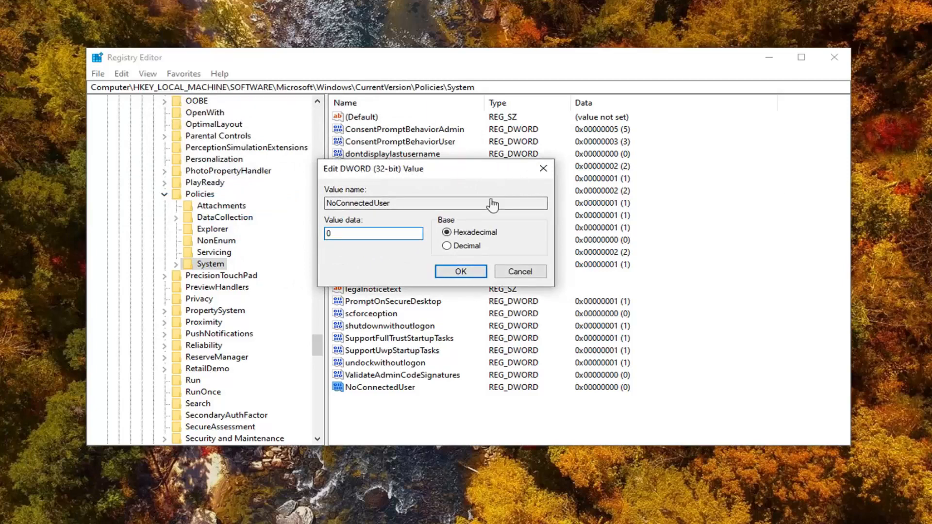
{"action": "mouse_move", "coordinate": [460, 271]}
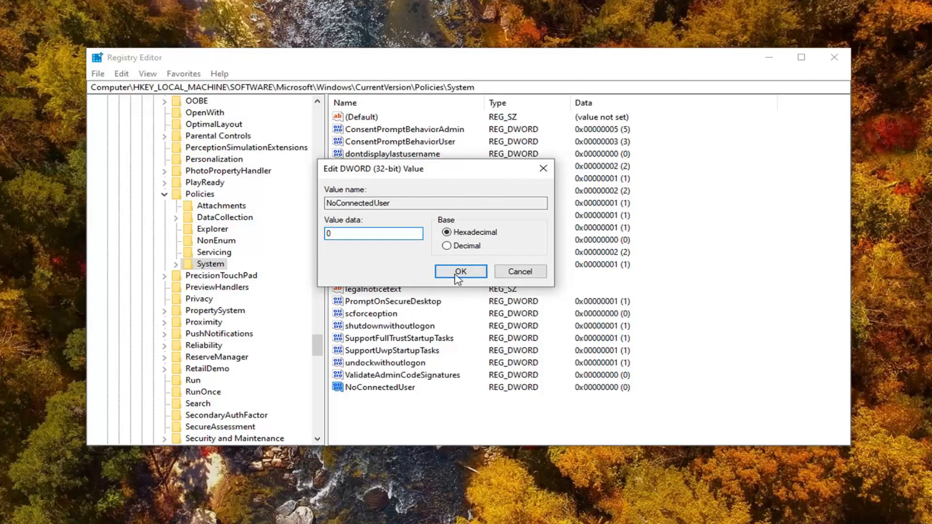
{"action": "left_click", "coordinate": [460, 271]}
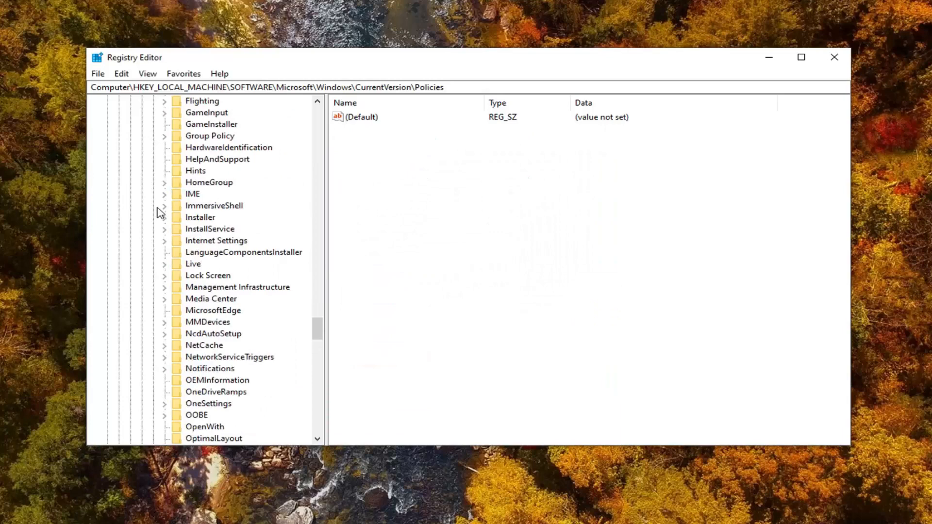
- Collapse the Microsoft branch of the registry tree and close Registry Editor
{"action": "scroll", "scroll_direction": "down", "scroll_amount": 3}
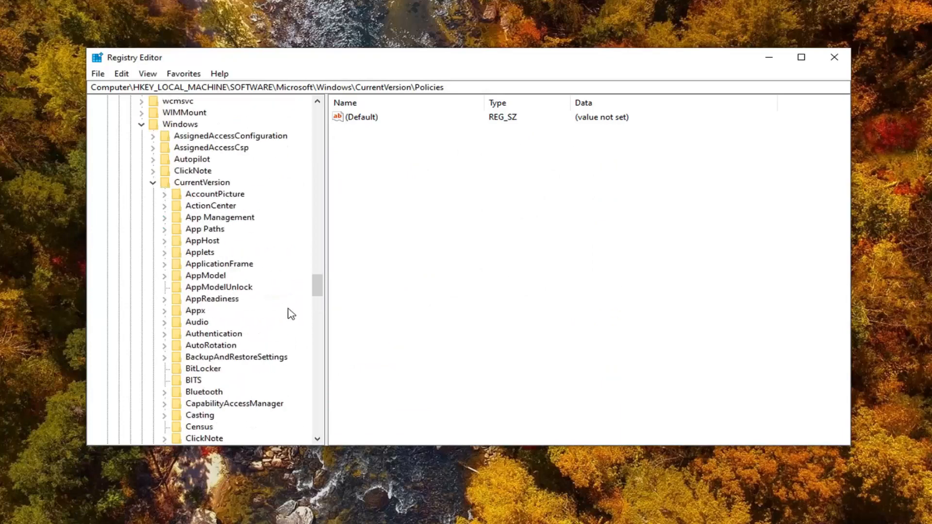
{"action": "scroll", "scroll_direction": "down", "scroll_amount": 3}
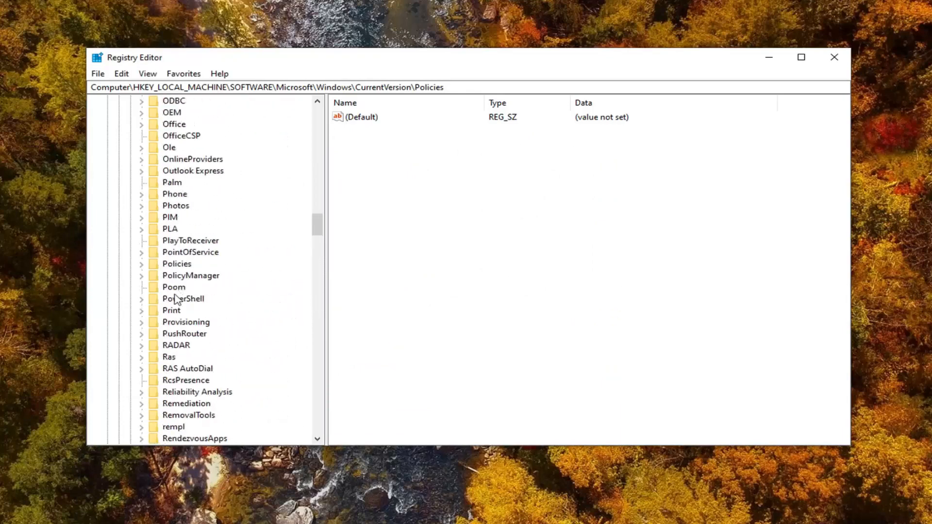
{"action": "scroll", "scroll_direction": "up", "scroll_amount": 3}
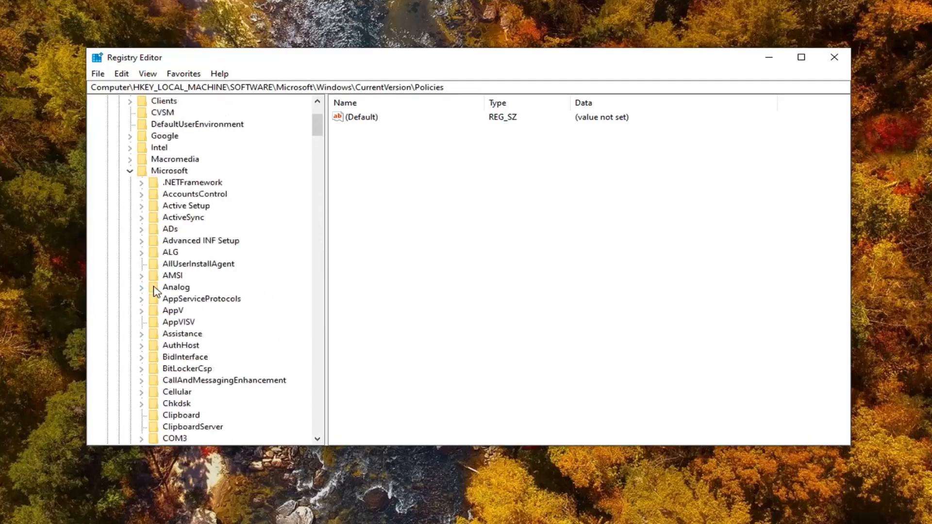
{"action": "left_click", "coordinate": [129, 170]}
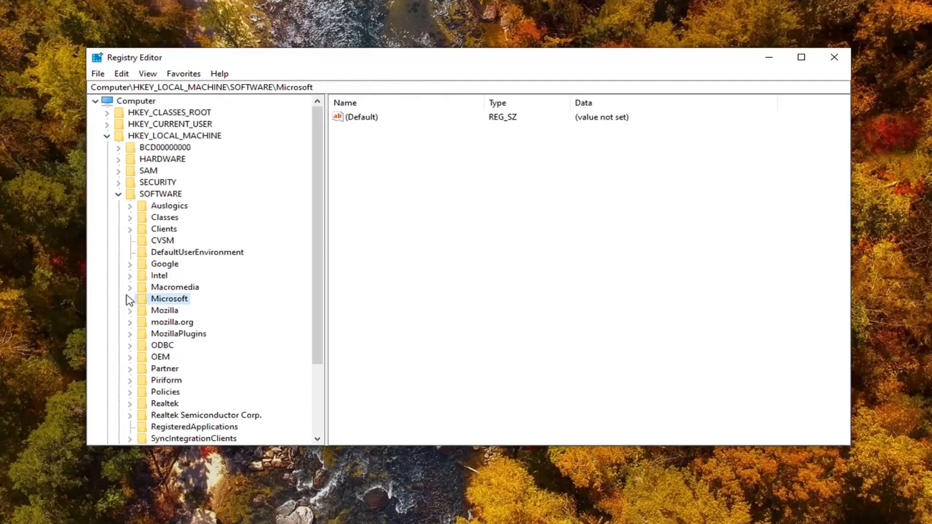
{"action": "mouse_move", "coordinate": [115, 196]}
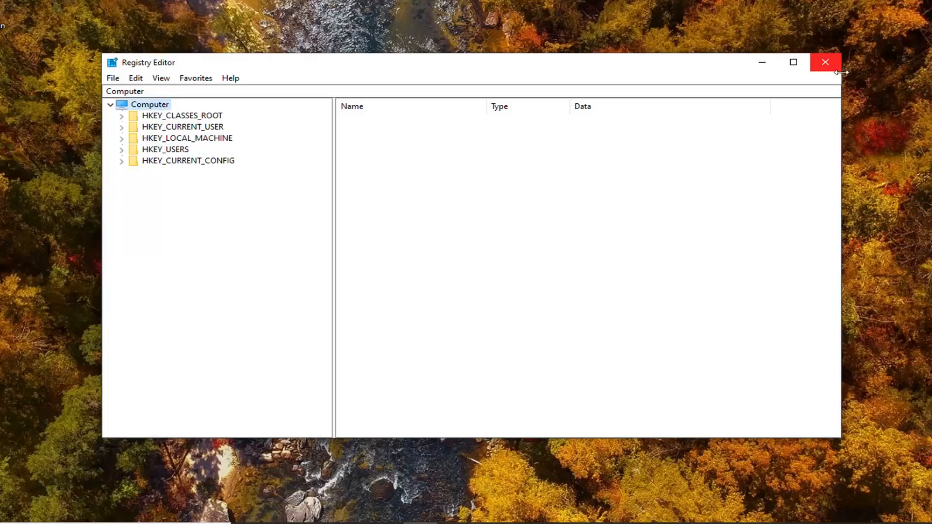
{"action": "left_click", "coordinate": [825, 61]}
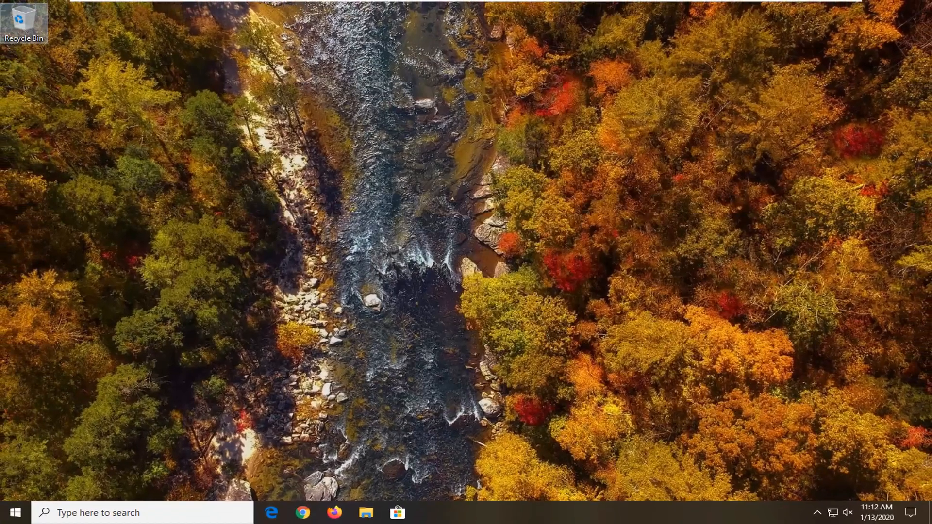